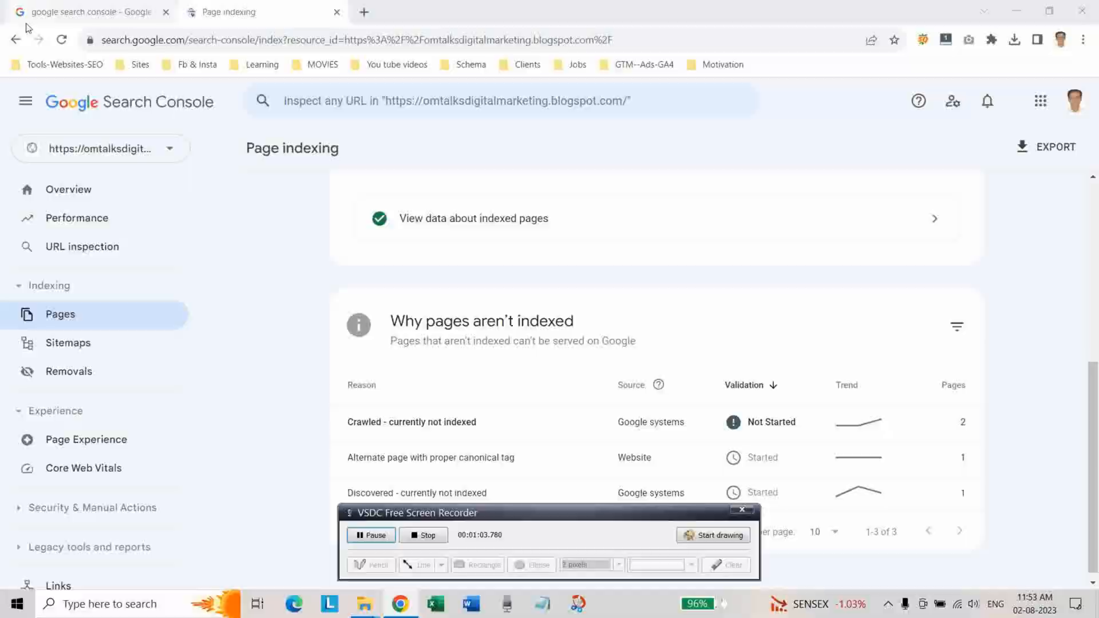
- Scroll the Crawled - currently not indexed report down to its two example URLs
scroll("up", 3)
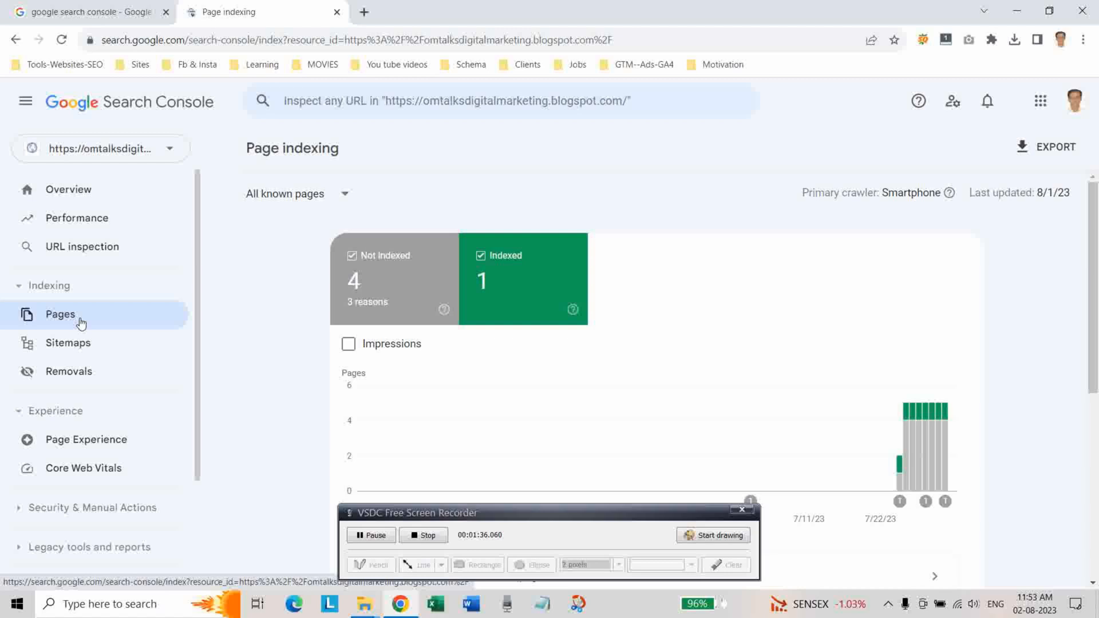
scroll("down", 3)
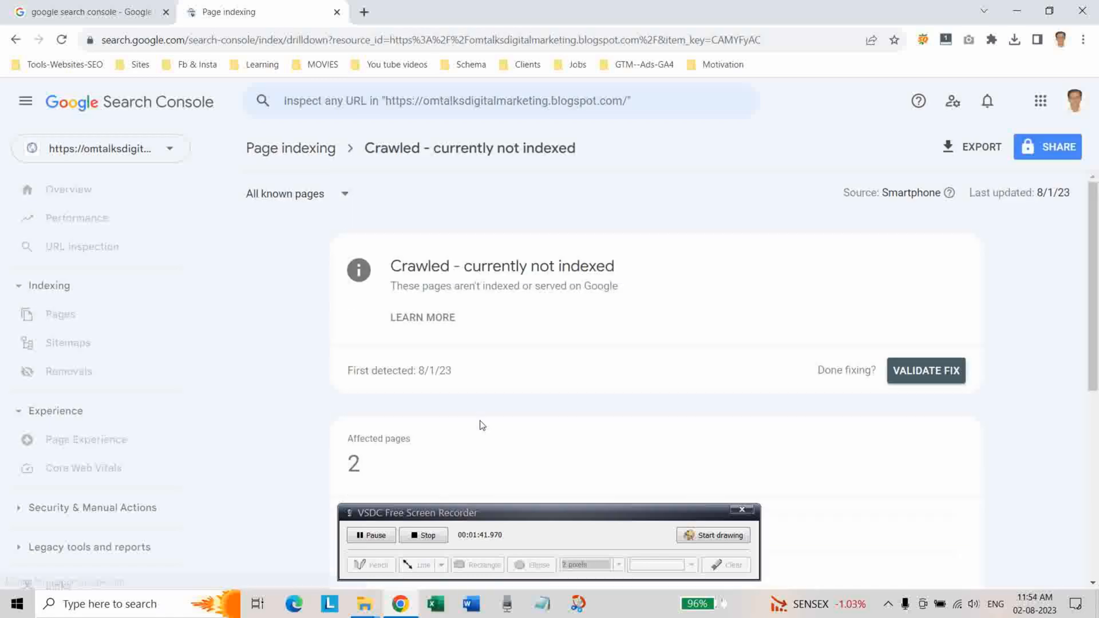
scroll("down", 3)
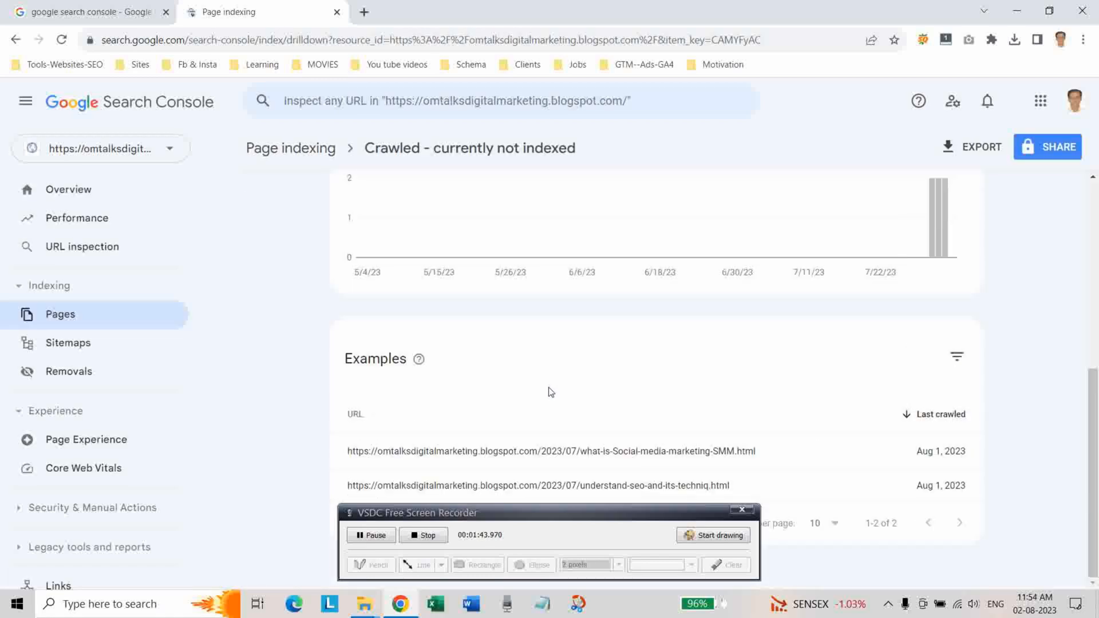
mouse_move(786, 462)
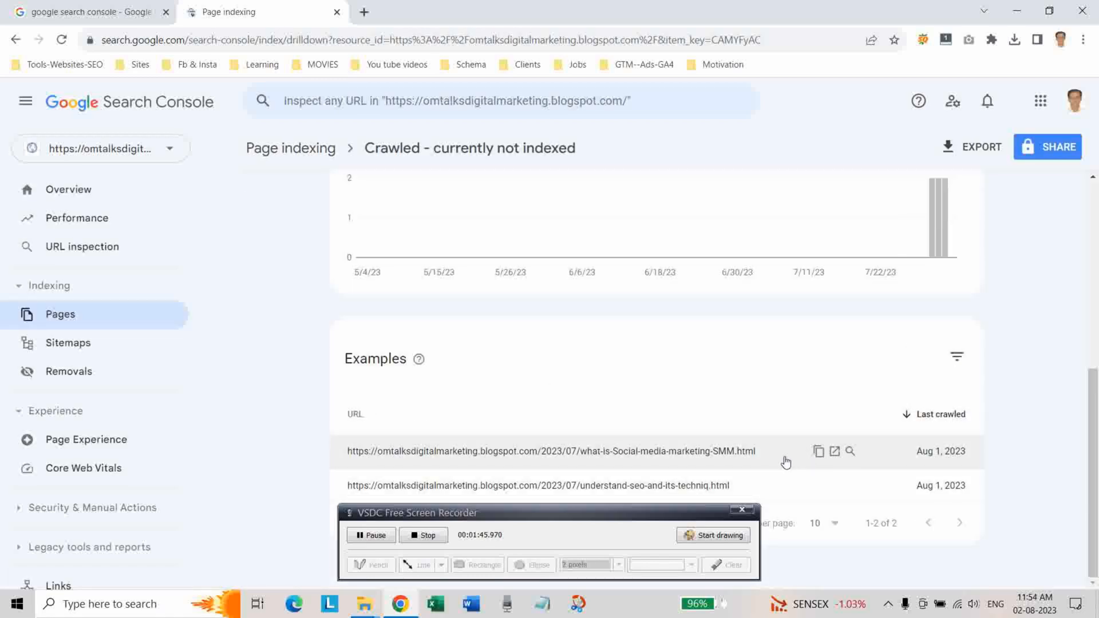
- Confirm robots.txt allows the understand-seo-and-its-techniq.html page from its details panel
left_click(551, 452)
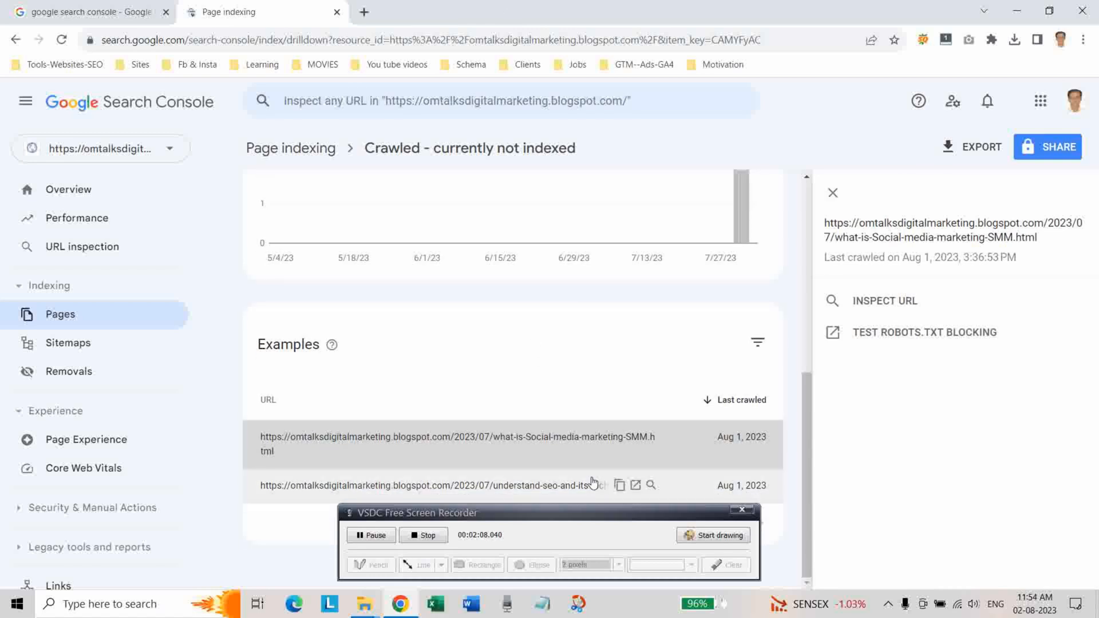
mouse_move(392, 489)
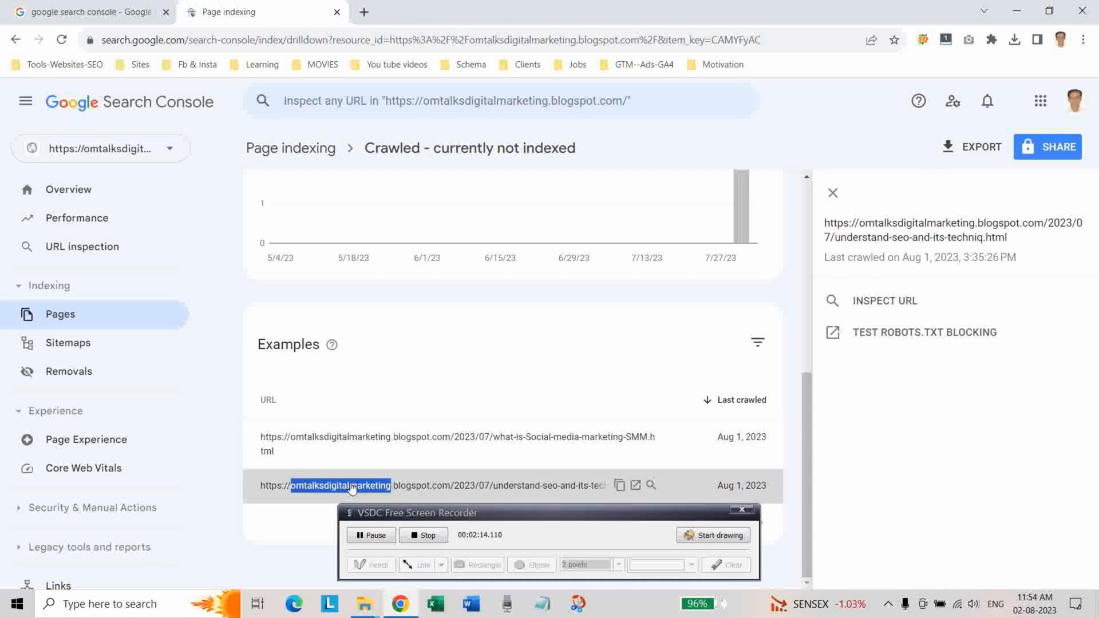
mouse_move(871, 354)
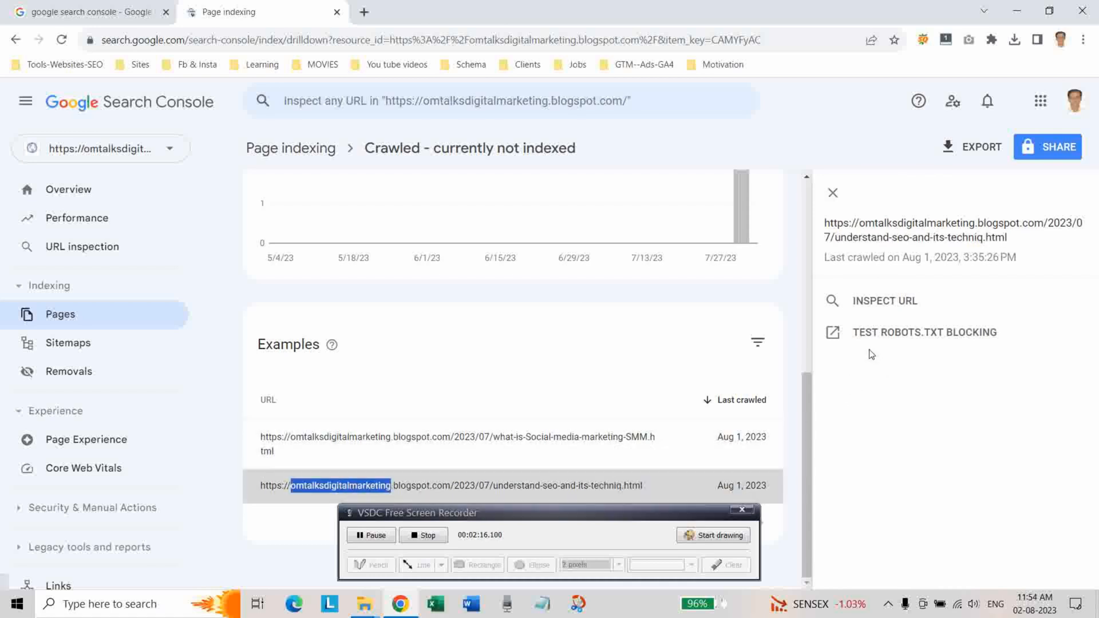
left_click(924, 332)
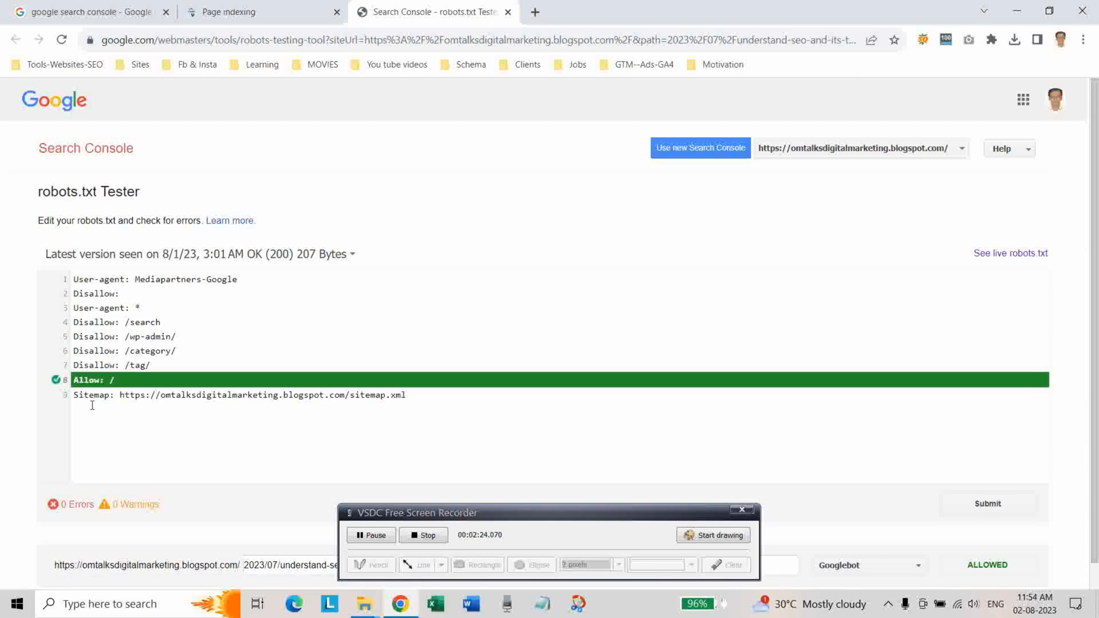
mouse_move(139, 525)
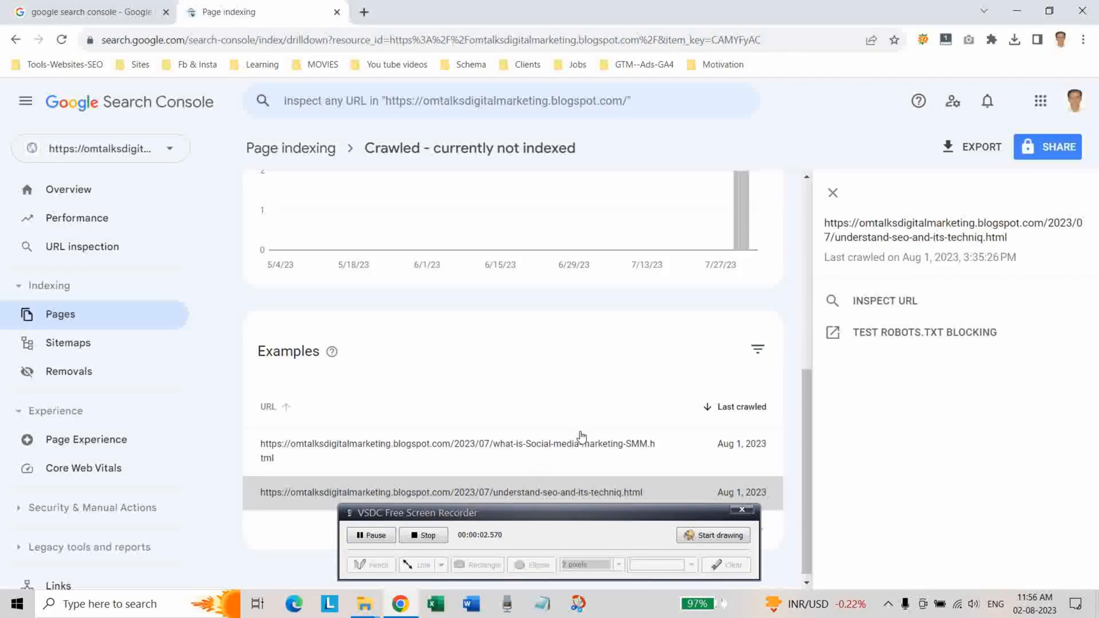
- Inspect the understand-seo-and-its-techniq.html URL and review its live test showing it indexable
scroll("down", 3)
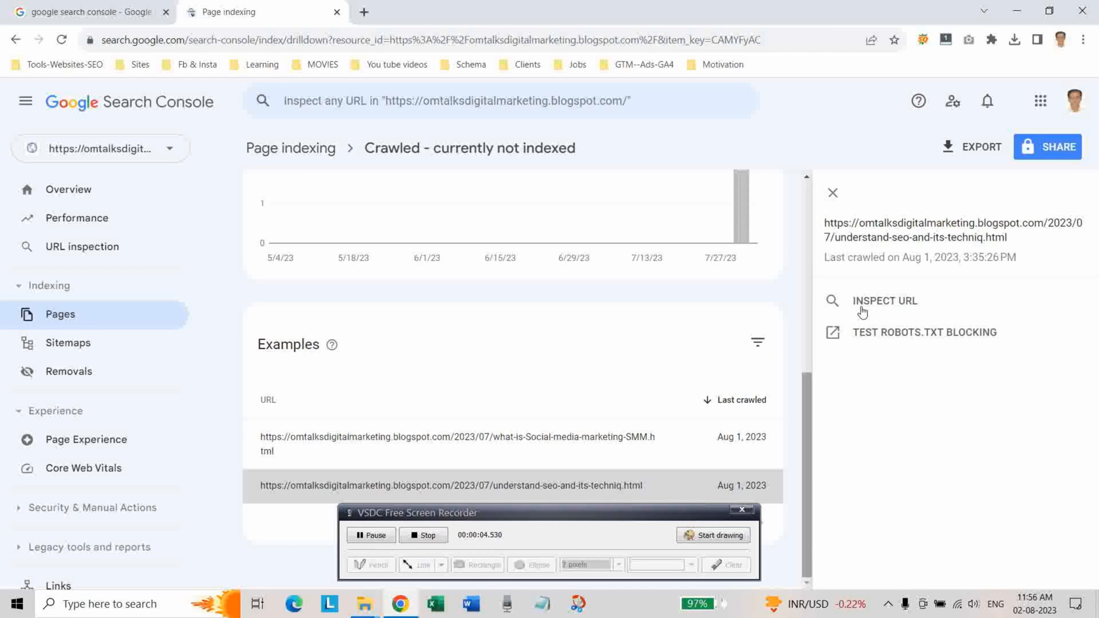
left_click(885, 301)
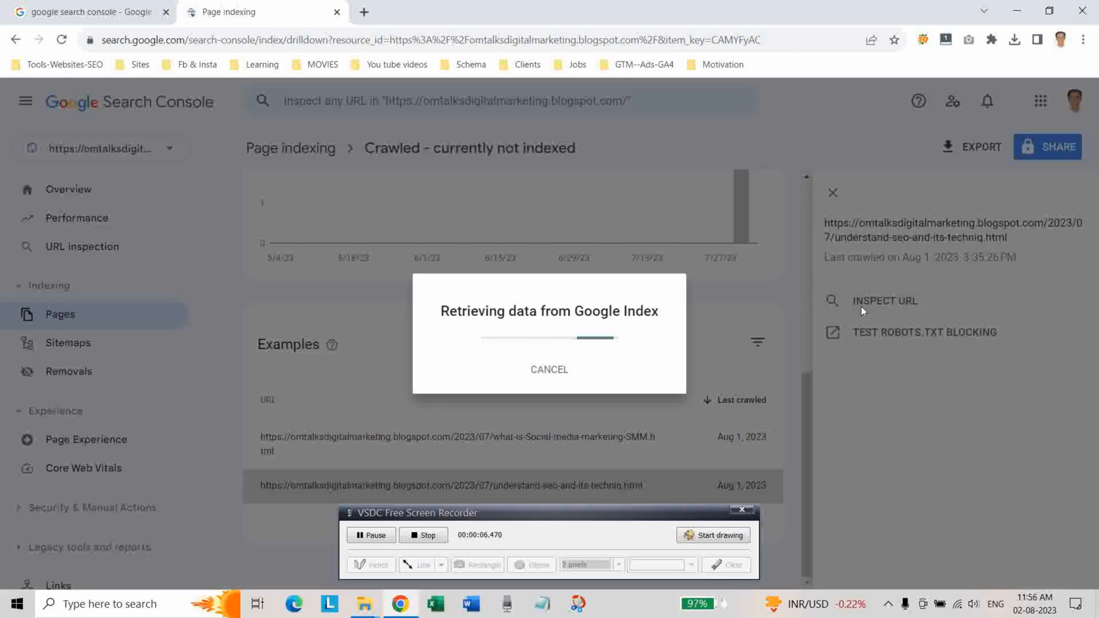
left_click(885, 301)
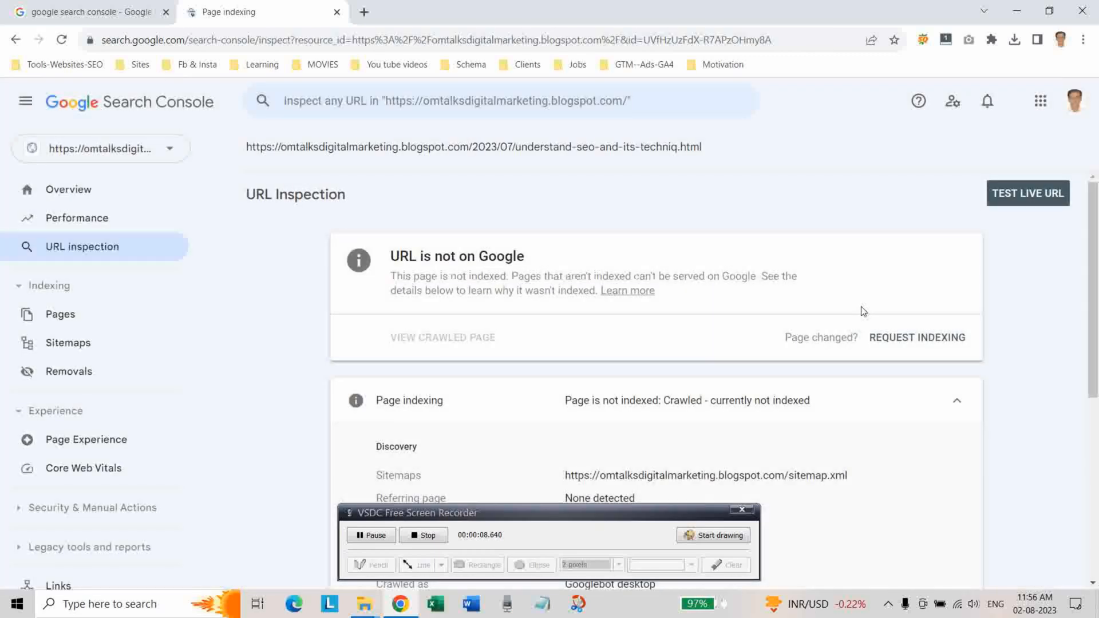
scroll("down", 3)
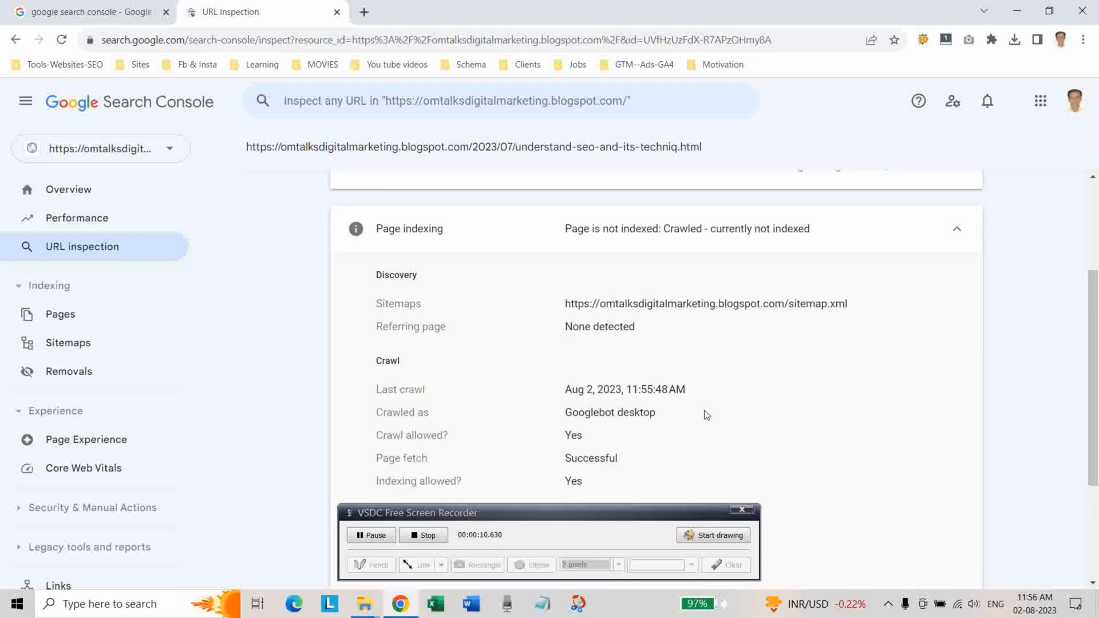
scroll("down", 3)
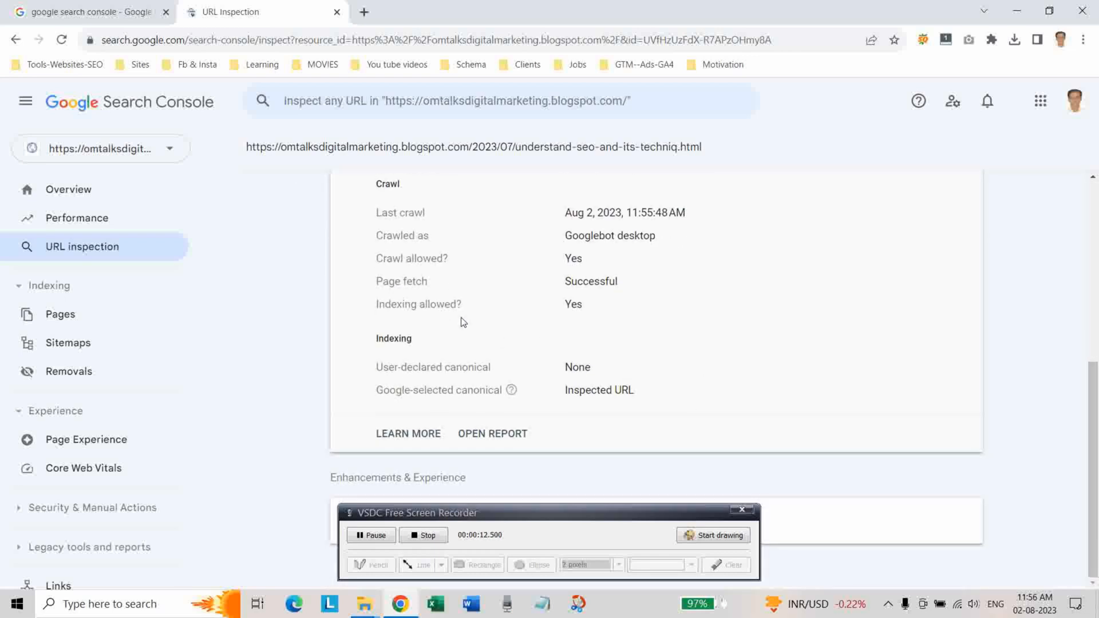
mouse_move(623, 324)
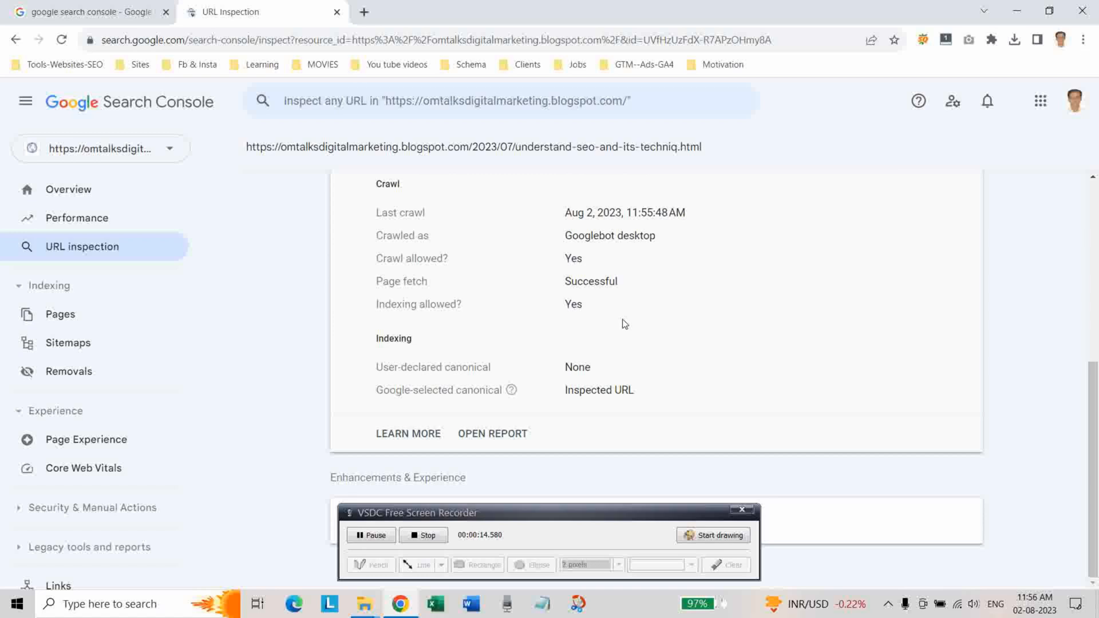
scroll("up", 3)
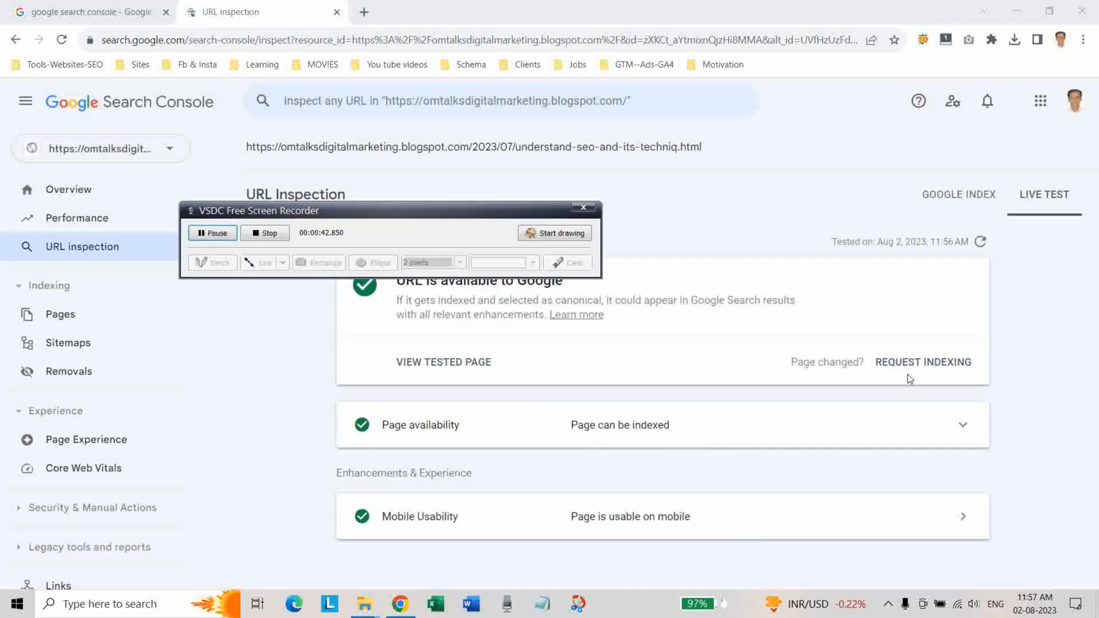
- Request indexing for the understand-seo-and-its-techniq.html post and dismiss the confirmation
left_click(923, 362)
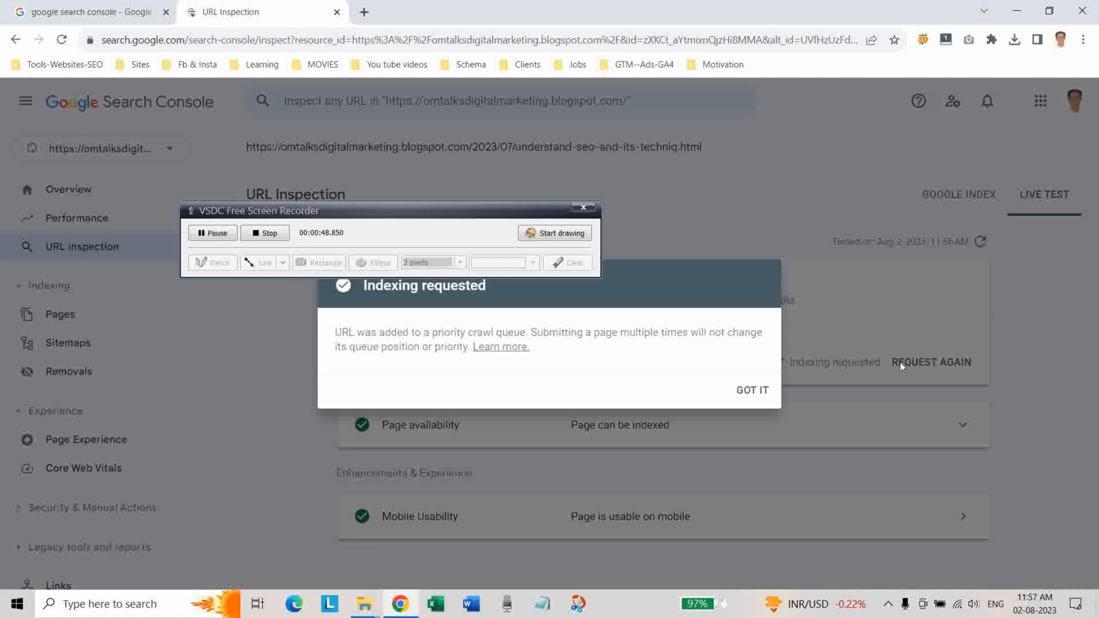
left_click(752, 389)
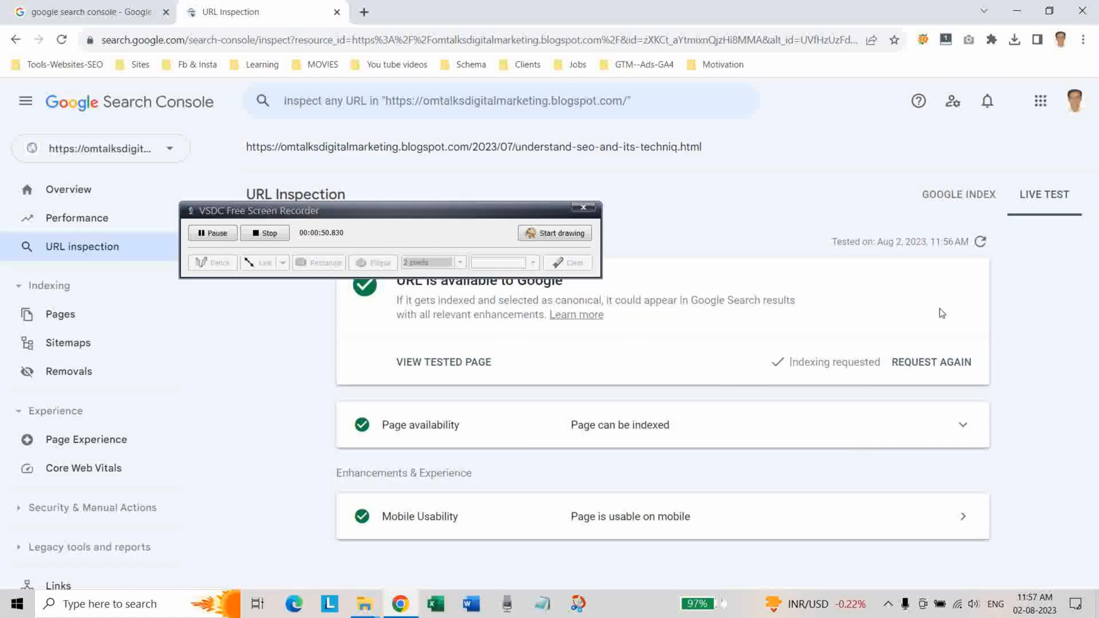
mouse_move(501, 461)
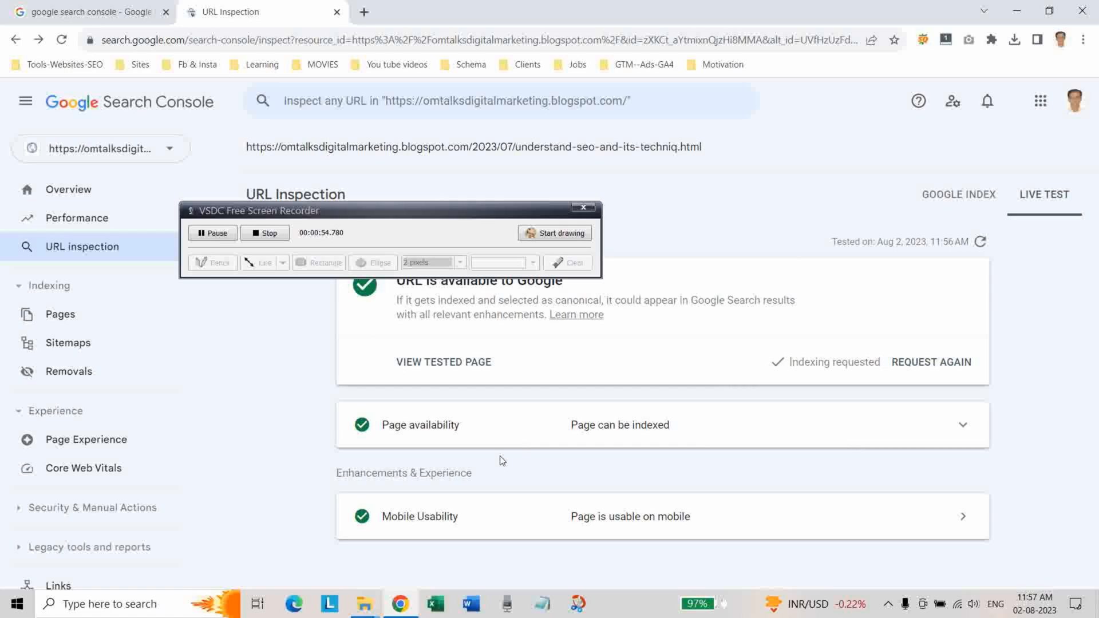
mouse_move(507, 509)
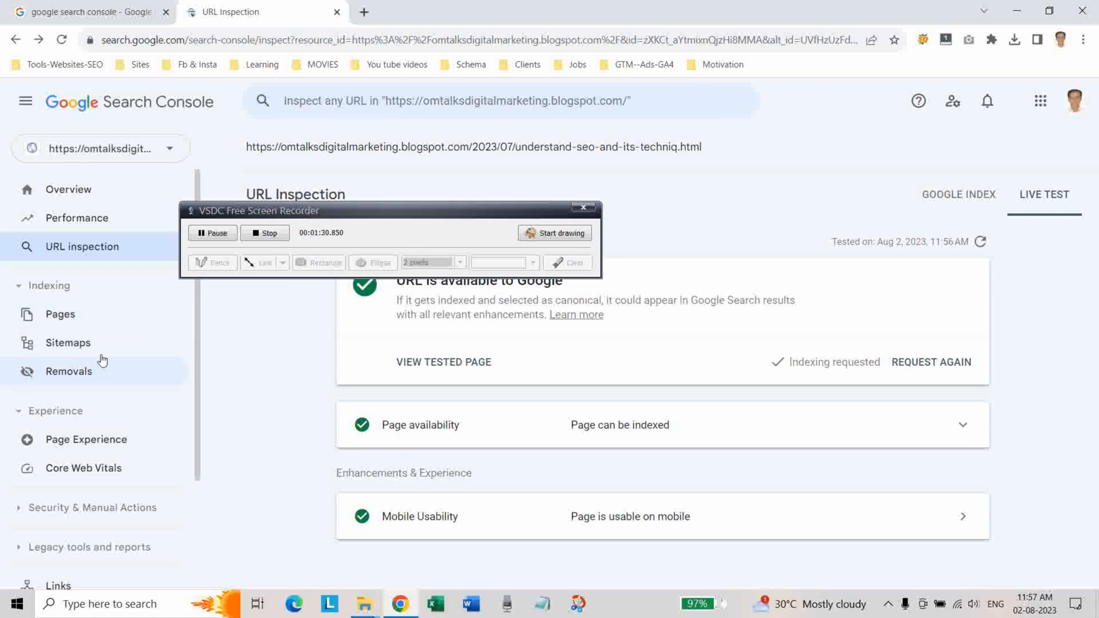
- Resubmit sitemap.xml from the Sitemaps report and acknowledge the submission confirmation
left_click(68, 343)
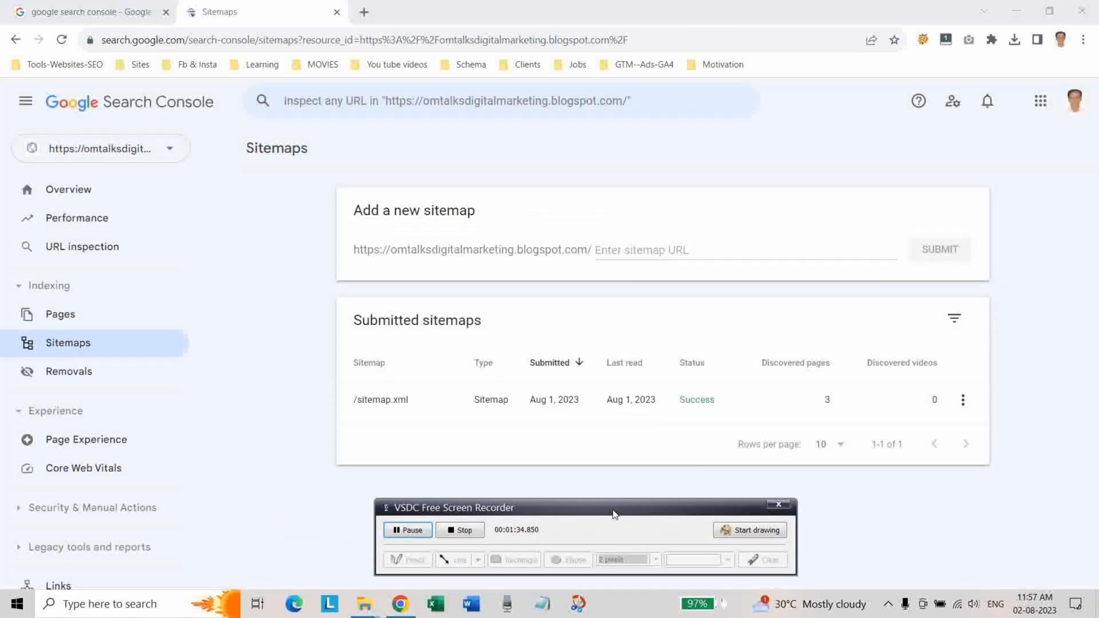
type("s")
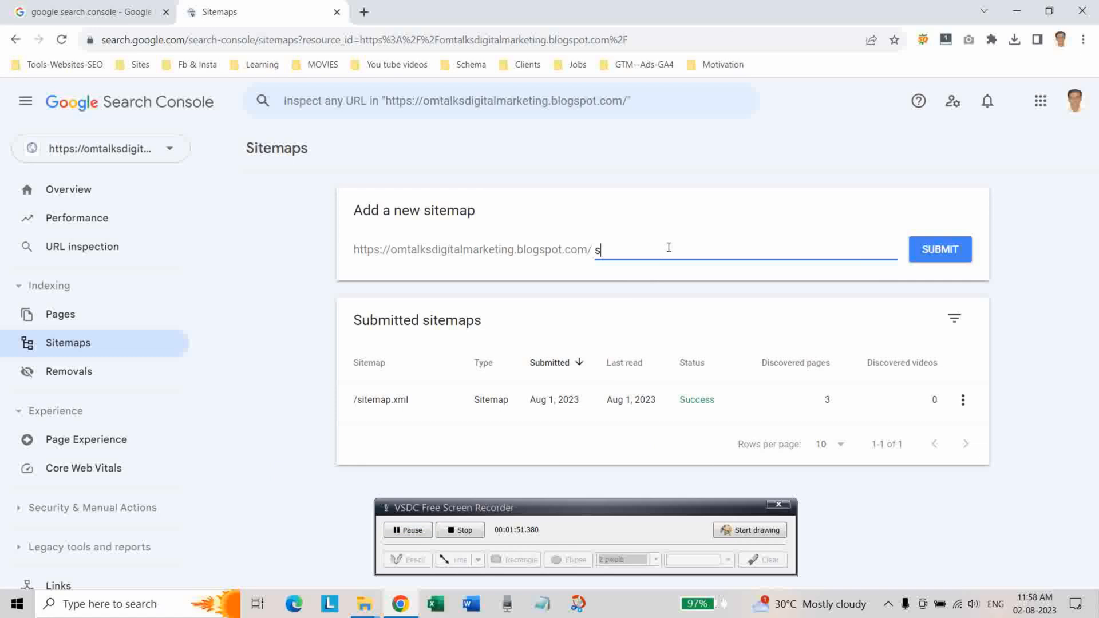
type("itemap.x")
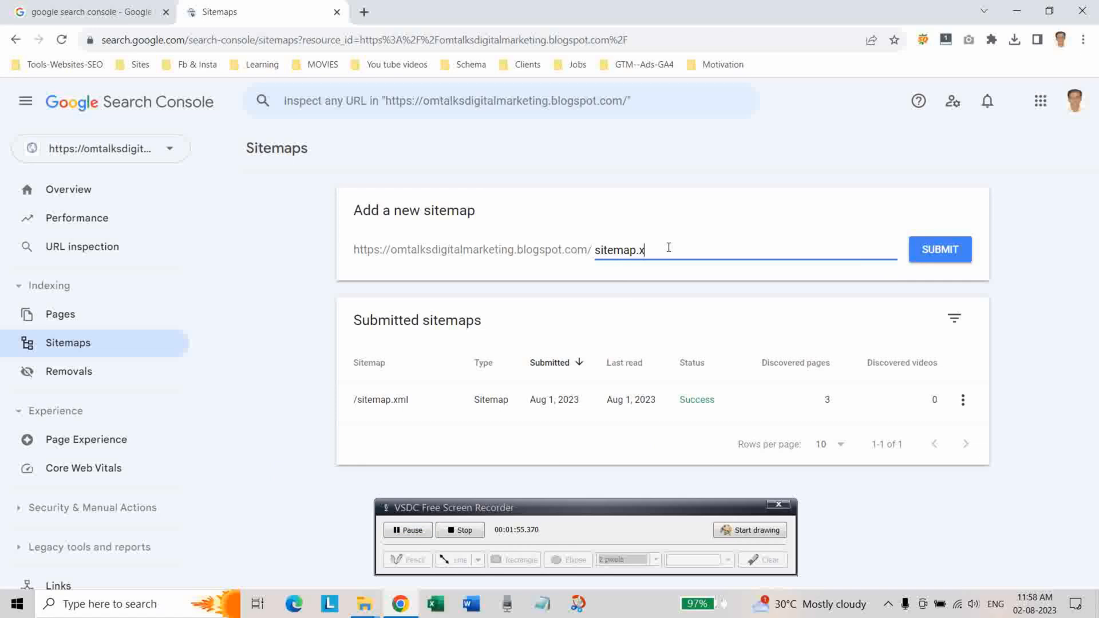
type("ml")
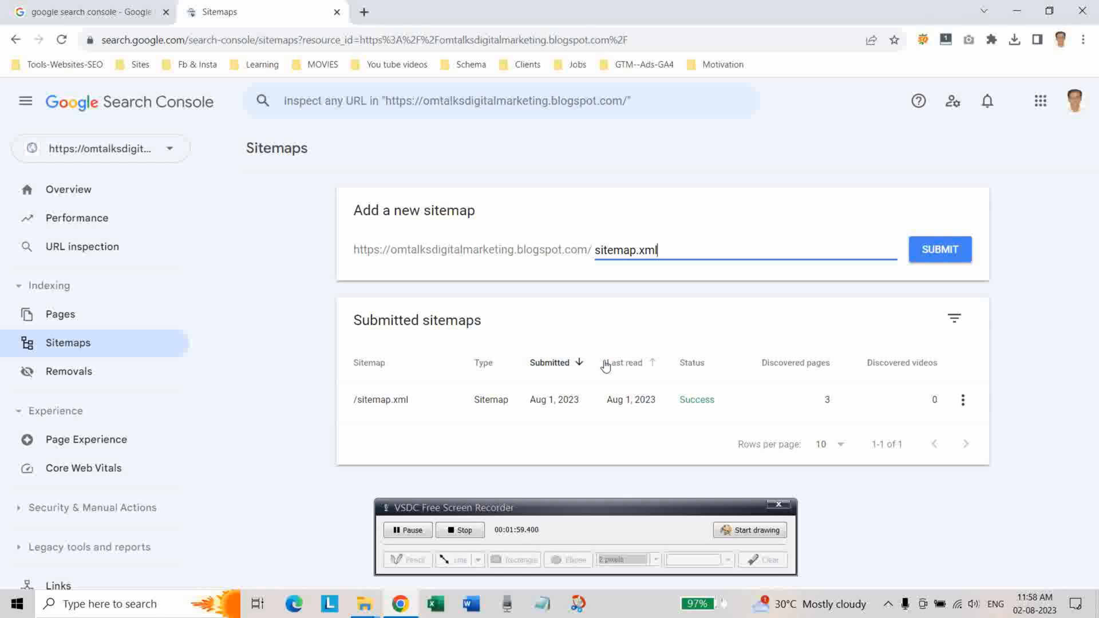
mouse_move(602, 357)
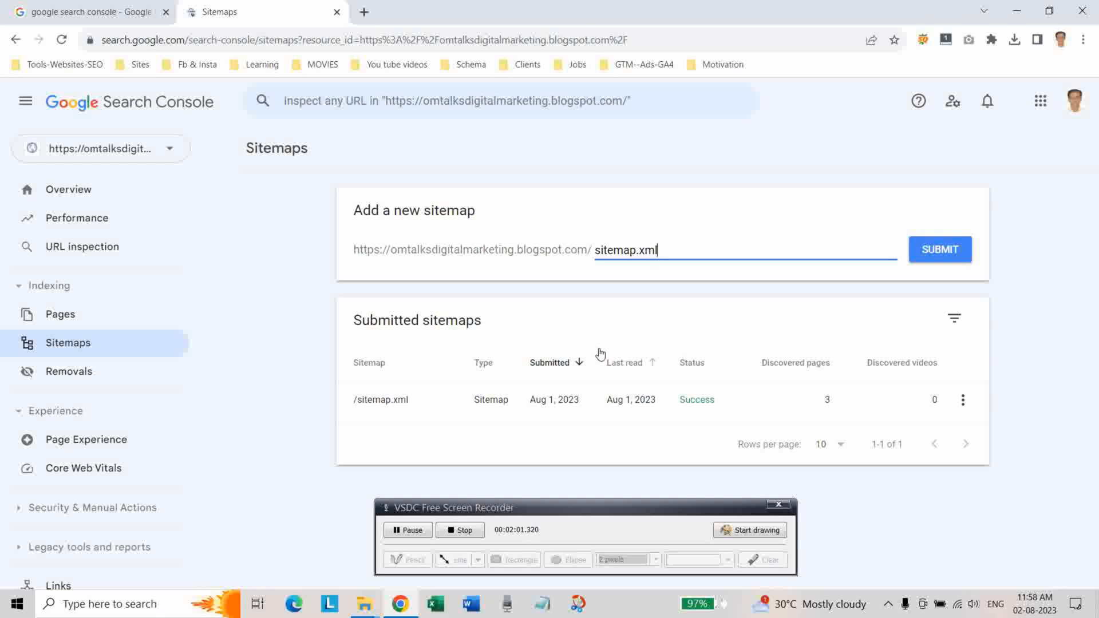
mouse_move(587, 300)
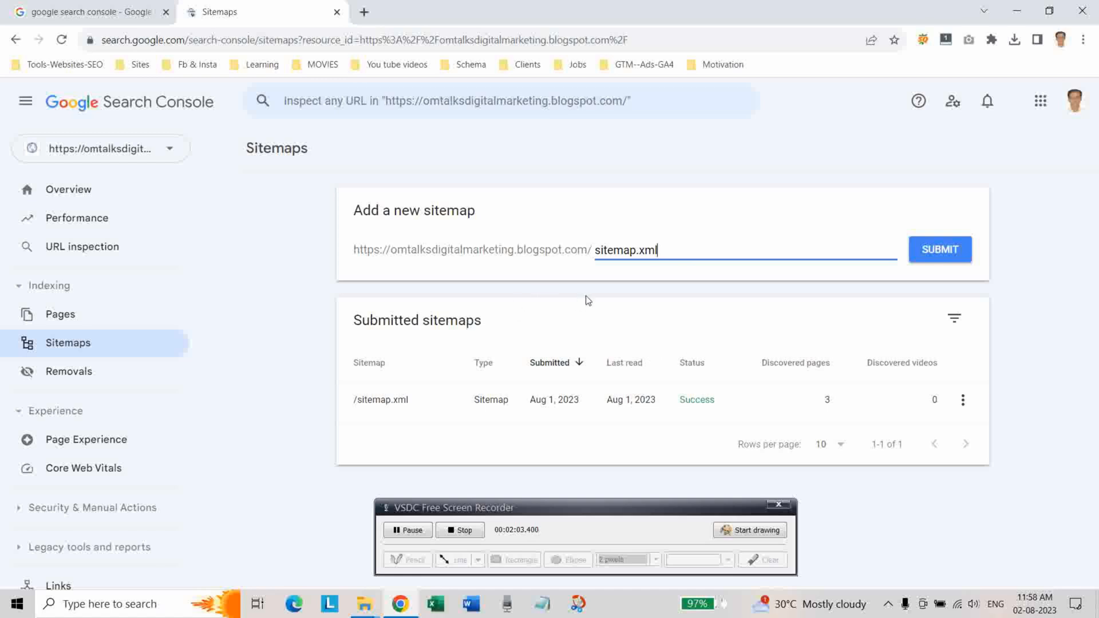
mouse_move(939, 249)
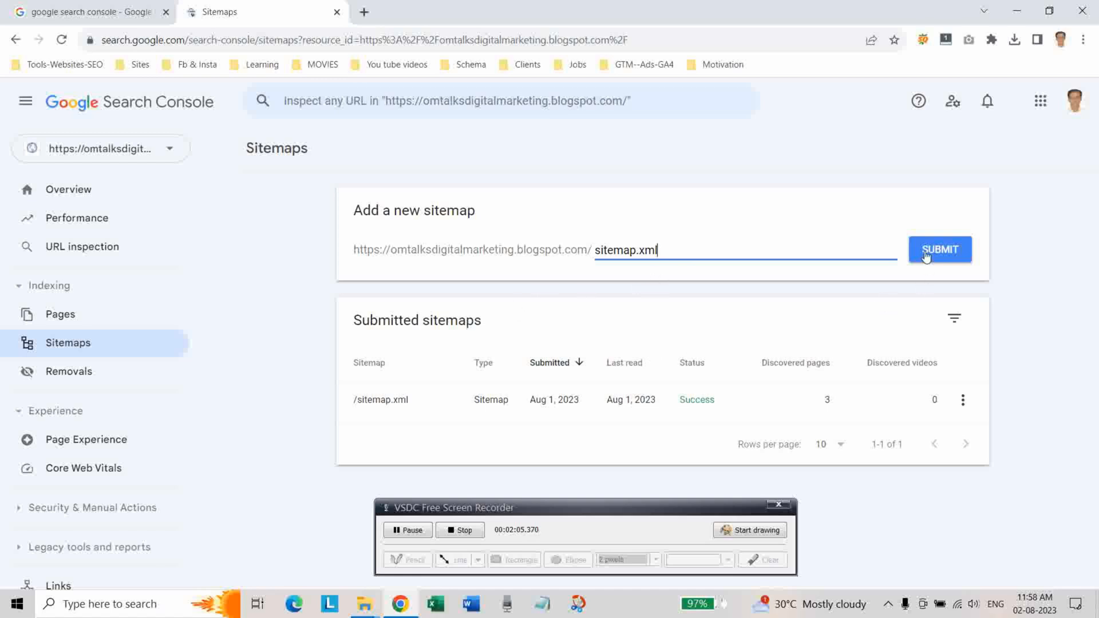
left_click(939, 249)
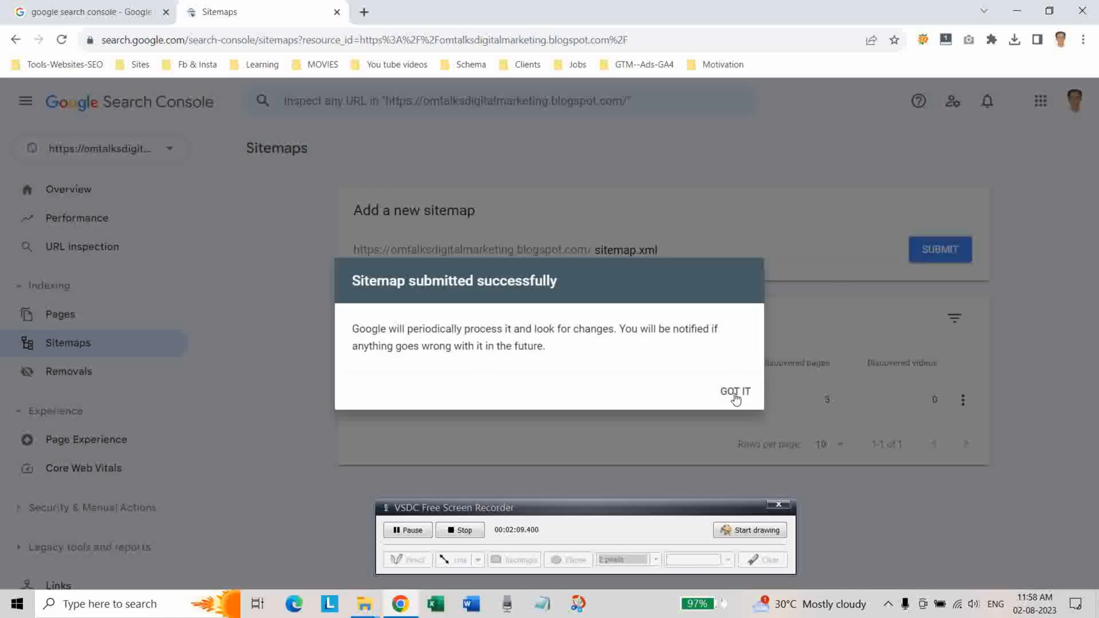
left_click(734, 391)
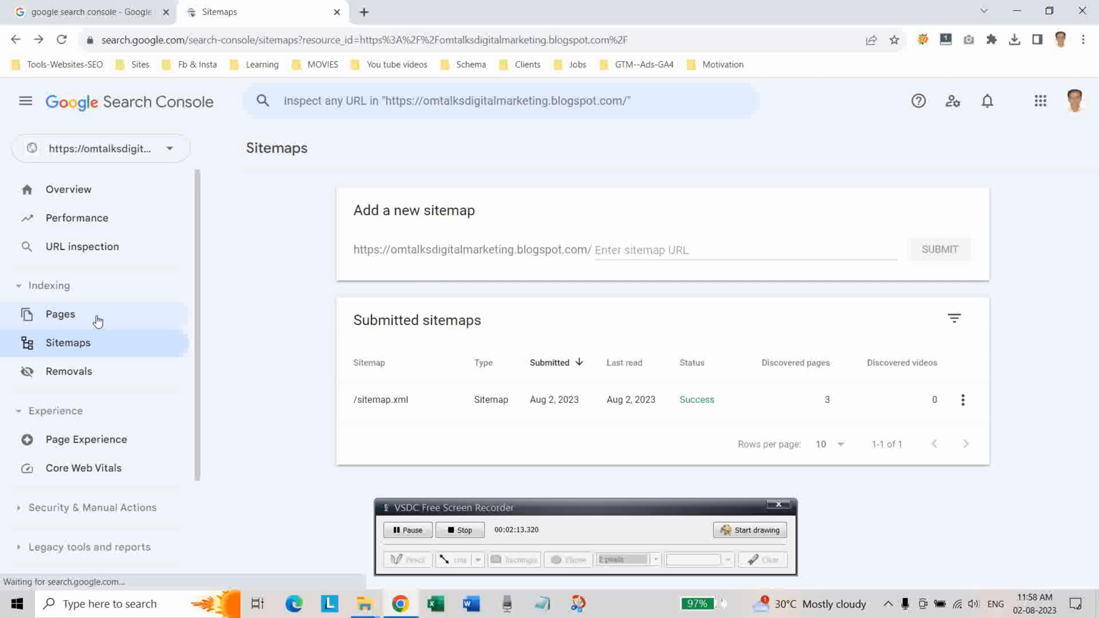
- Return to Page indexing and reopen the Crawled - currently not indexed reason
left_click(60, 314)
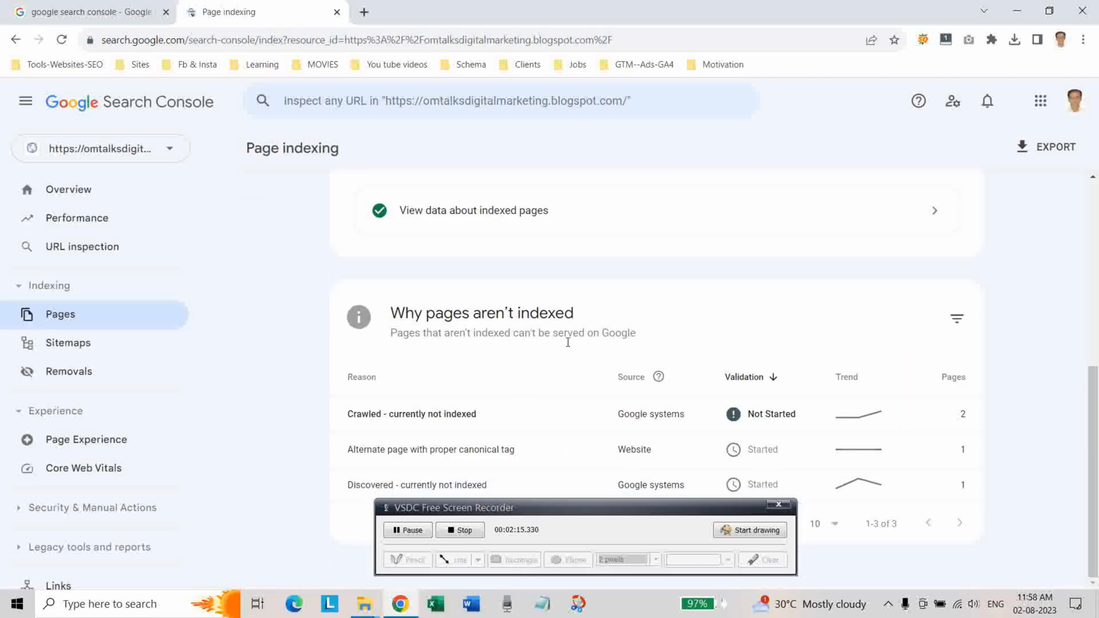
left_click(412, 413)
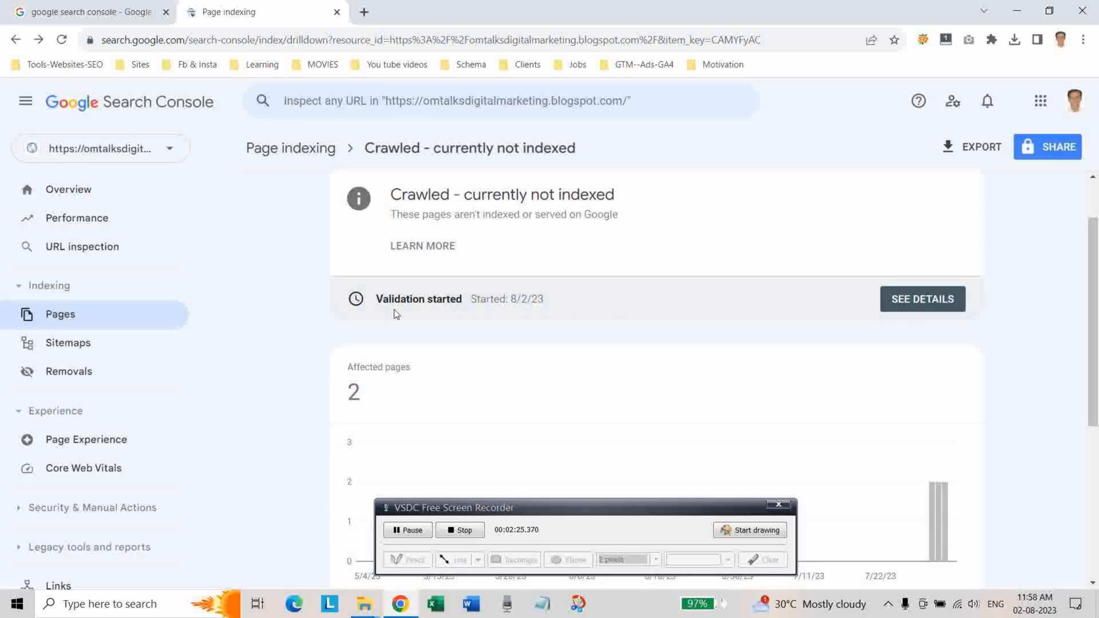
mouse_move(532, 327)
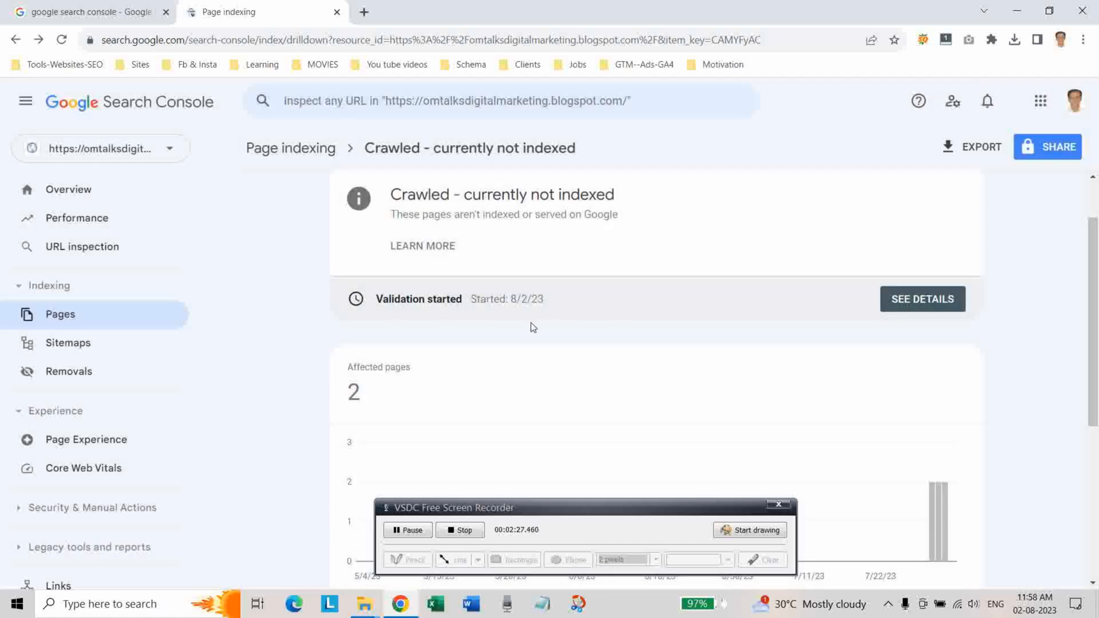
- View validation details showing the SMM and SEO posts pending and zero failed
left_click(922, 299)
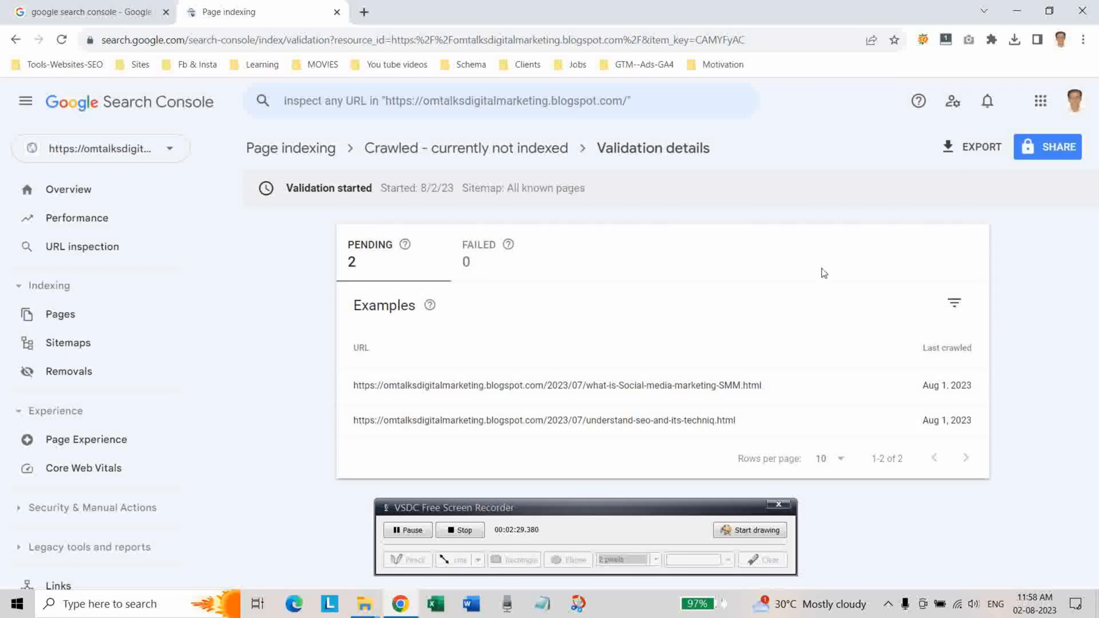
left_click(360, 348)
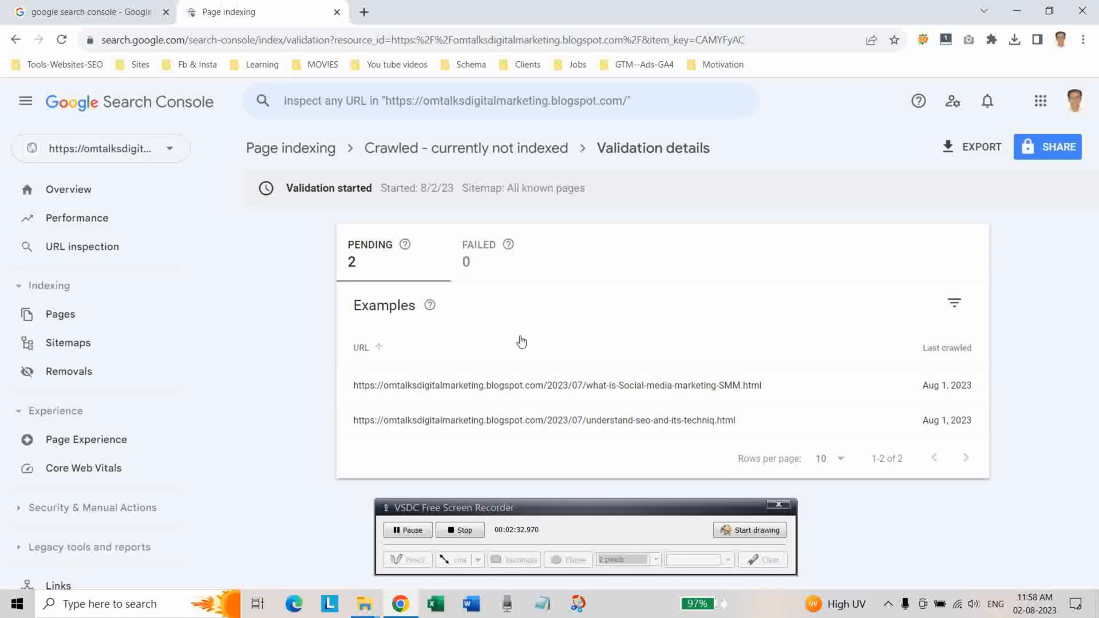
mouse_move(523, 359)
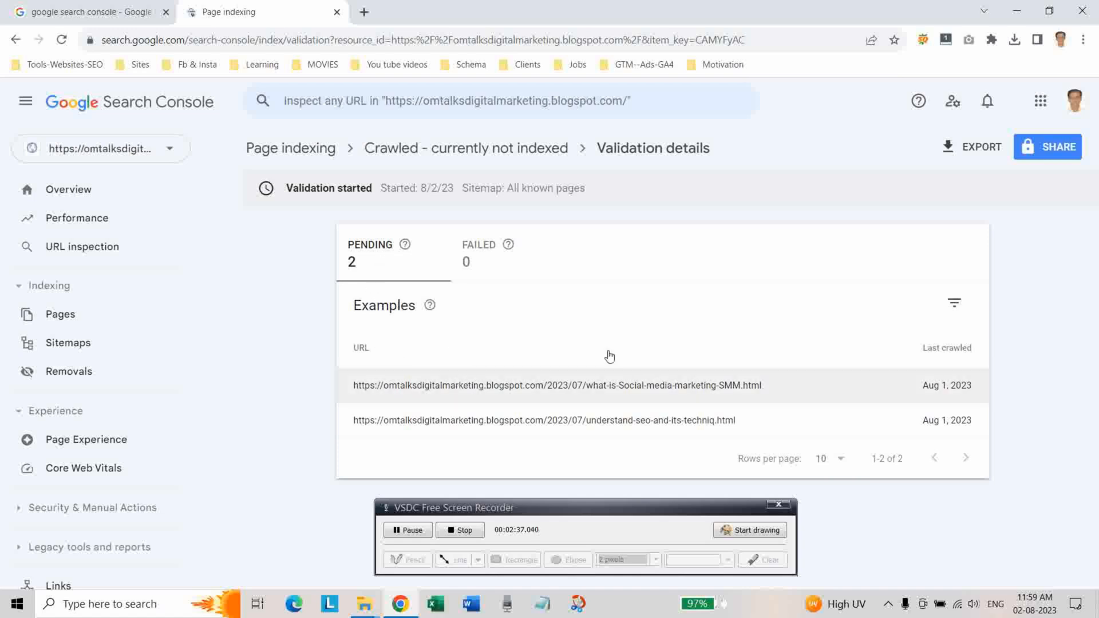
mouse_move(392, 415)
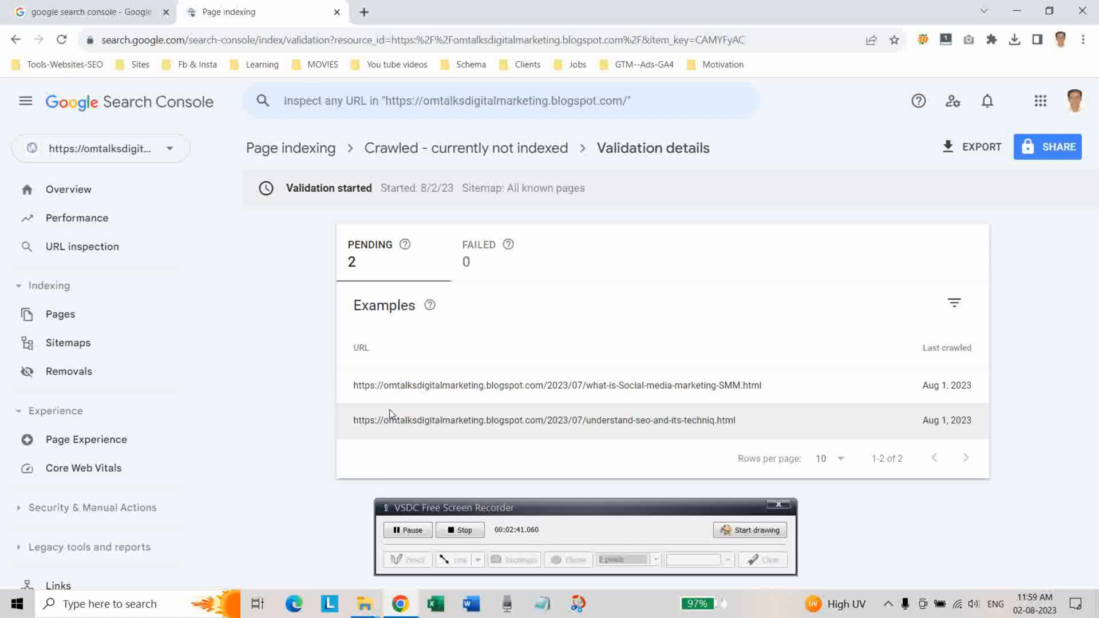
mouse_move(300, 354)
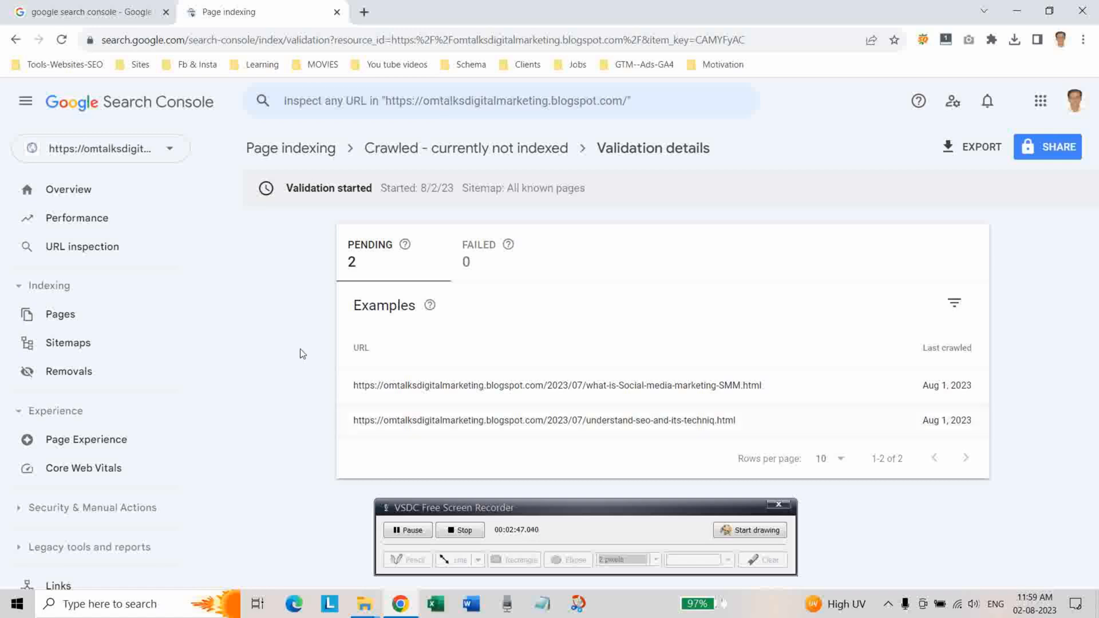
mouse_move(445, 234)
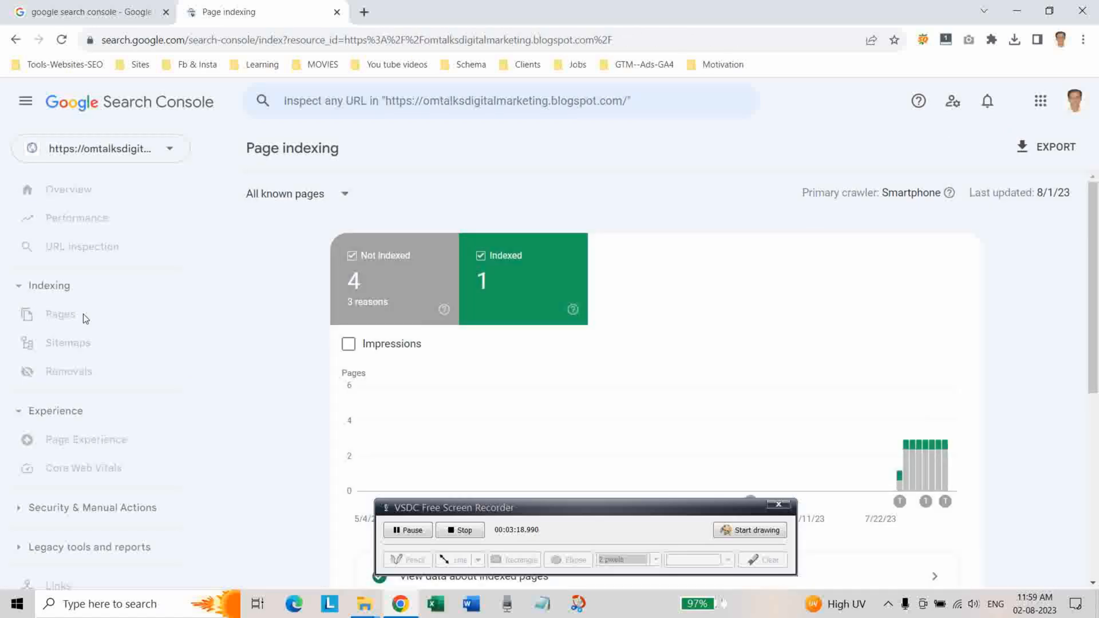
- Scroll the Page indexing report down to the Why pages aren't indexed table
scroll("down", 3)
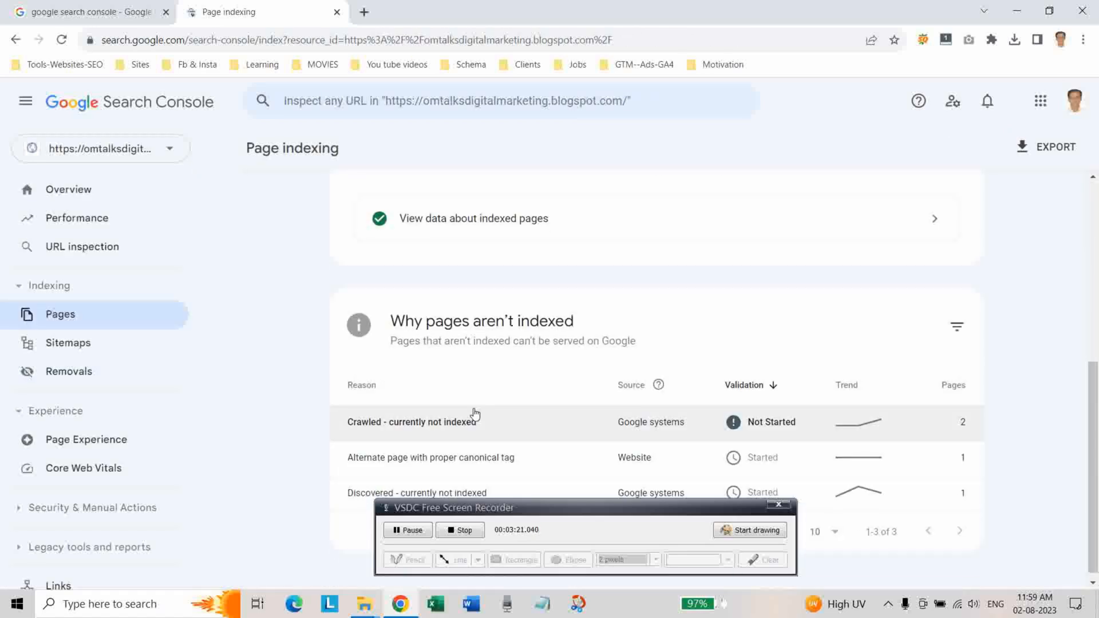